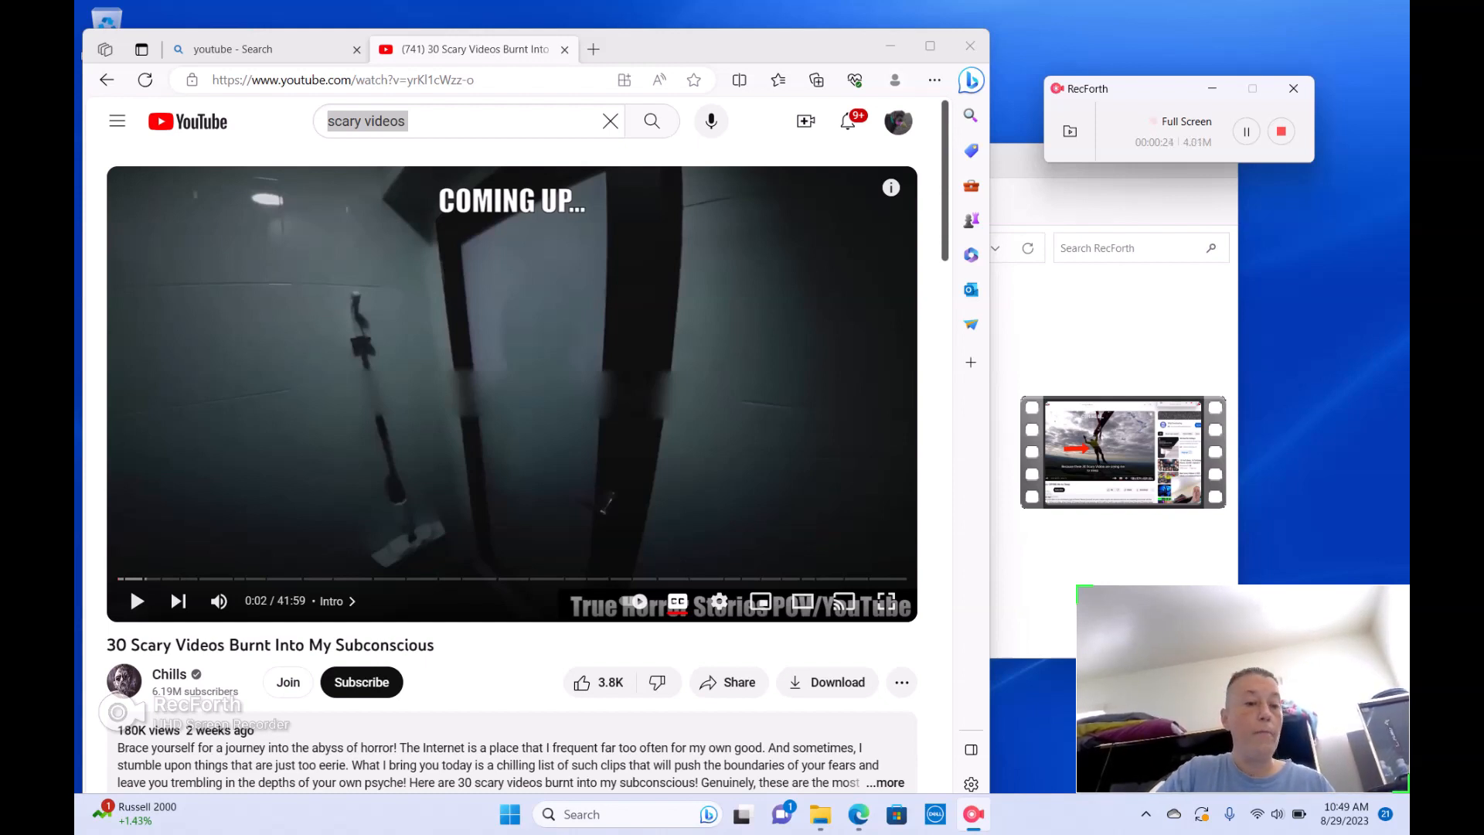
pyautogui.moveTo(136, 601)
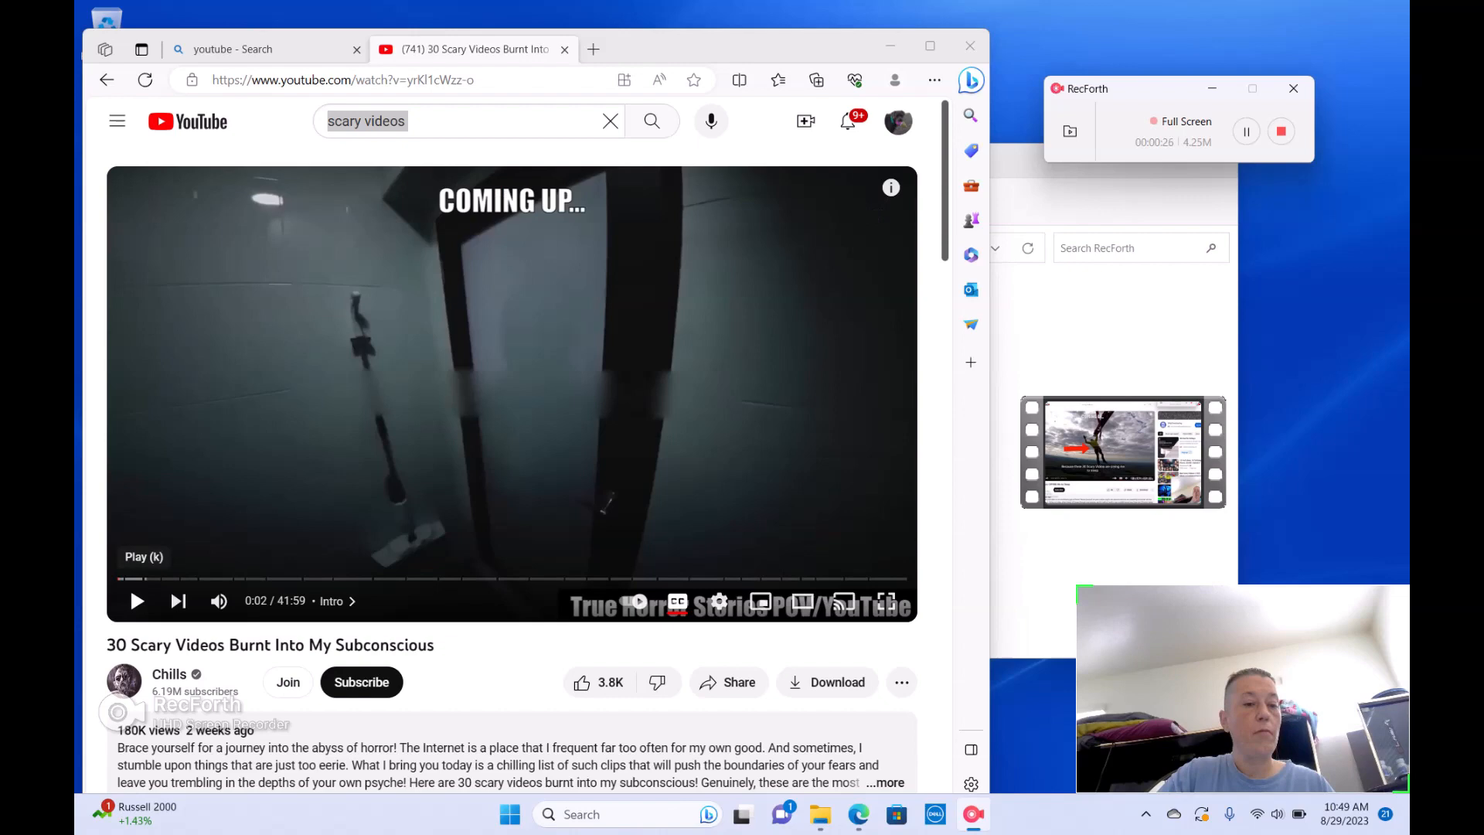
# - Play the compilation through to entry 15 and pause it at 21:56
pyautogui.click(136, 600)
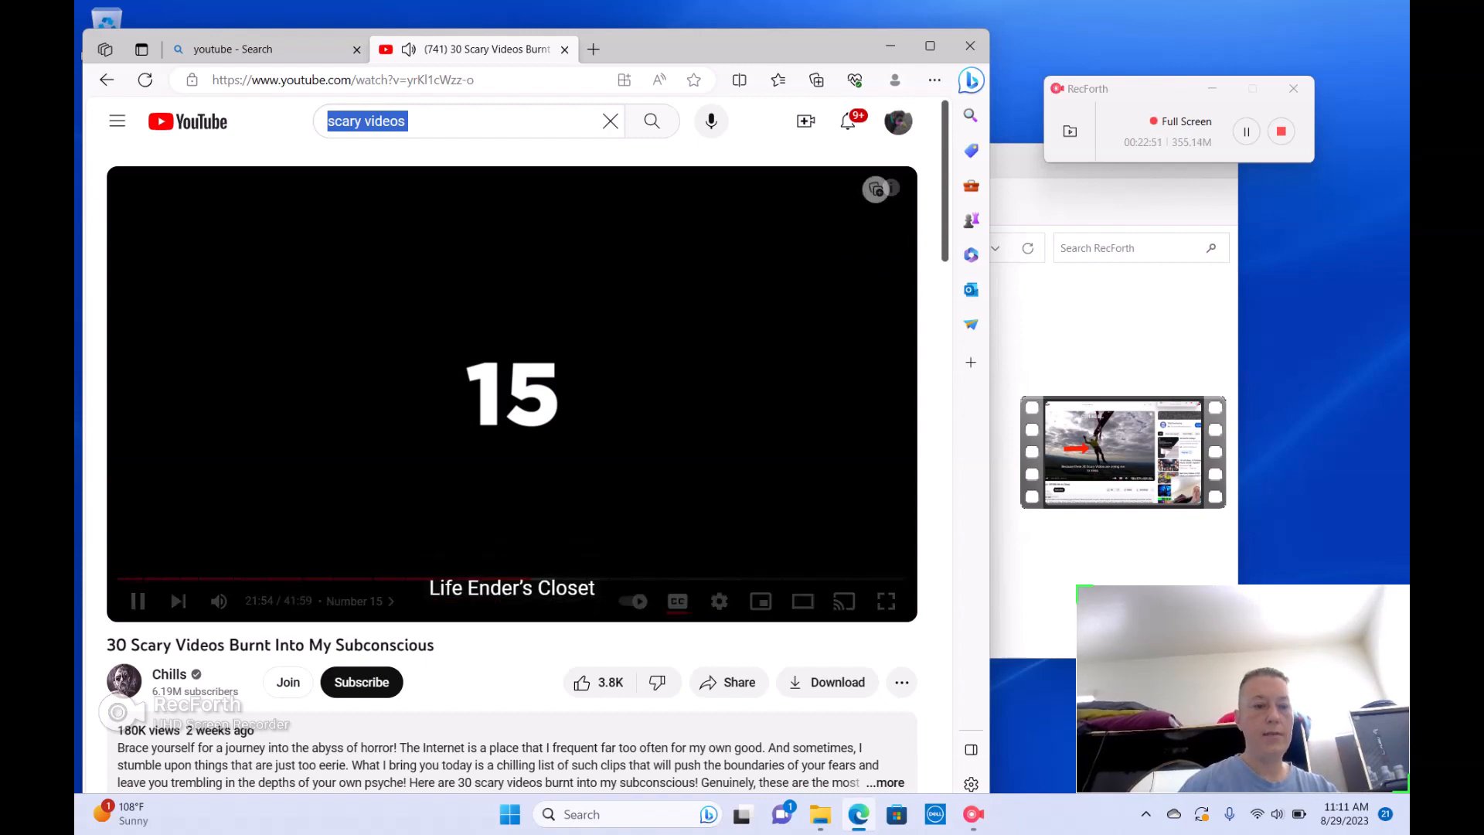
pyautogui.click(138, 602)
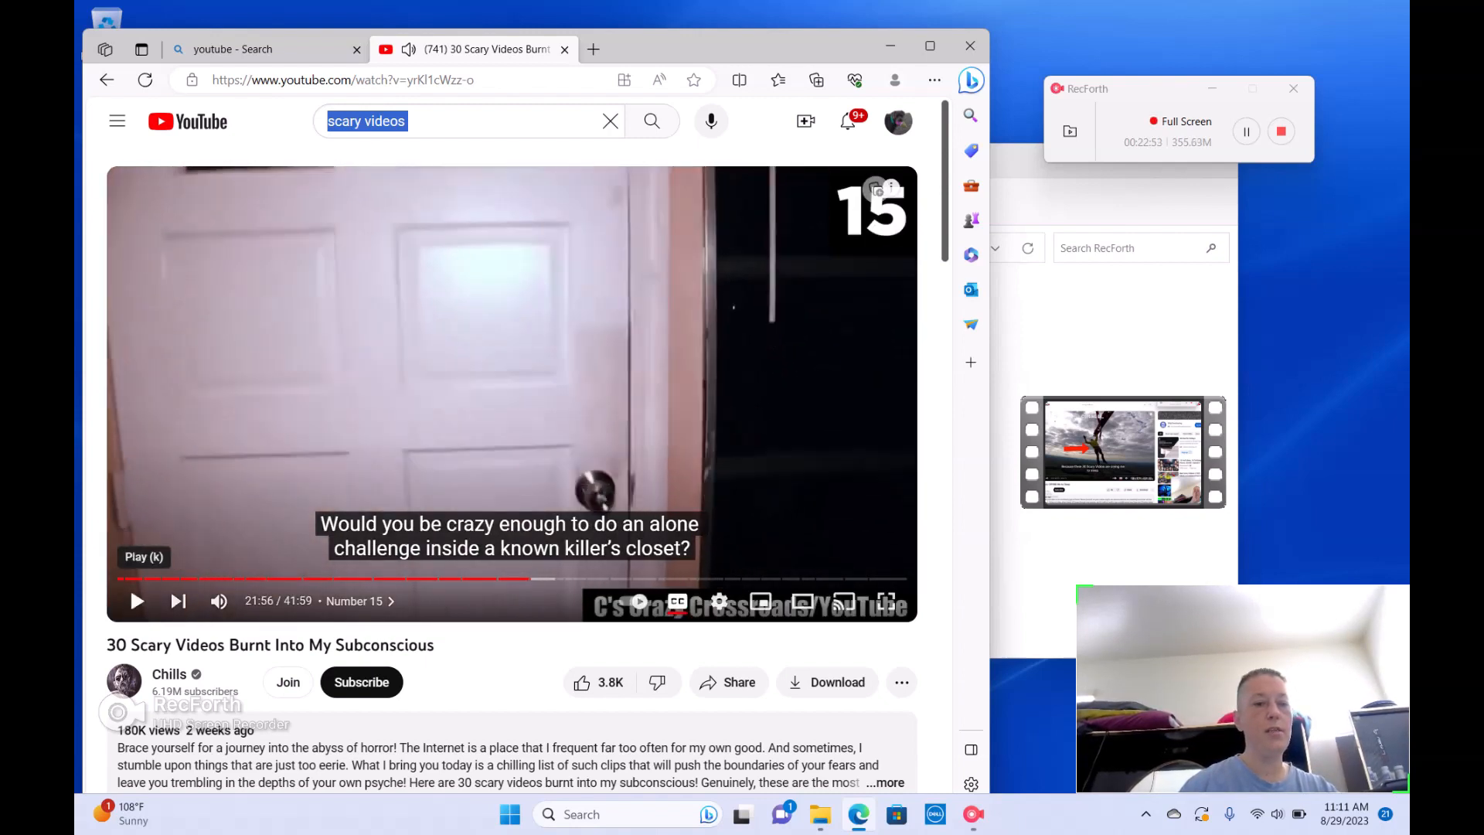